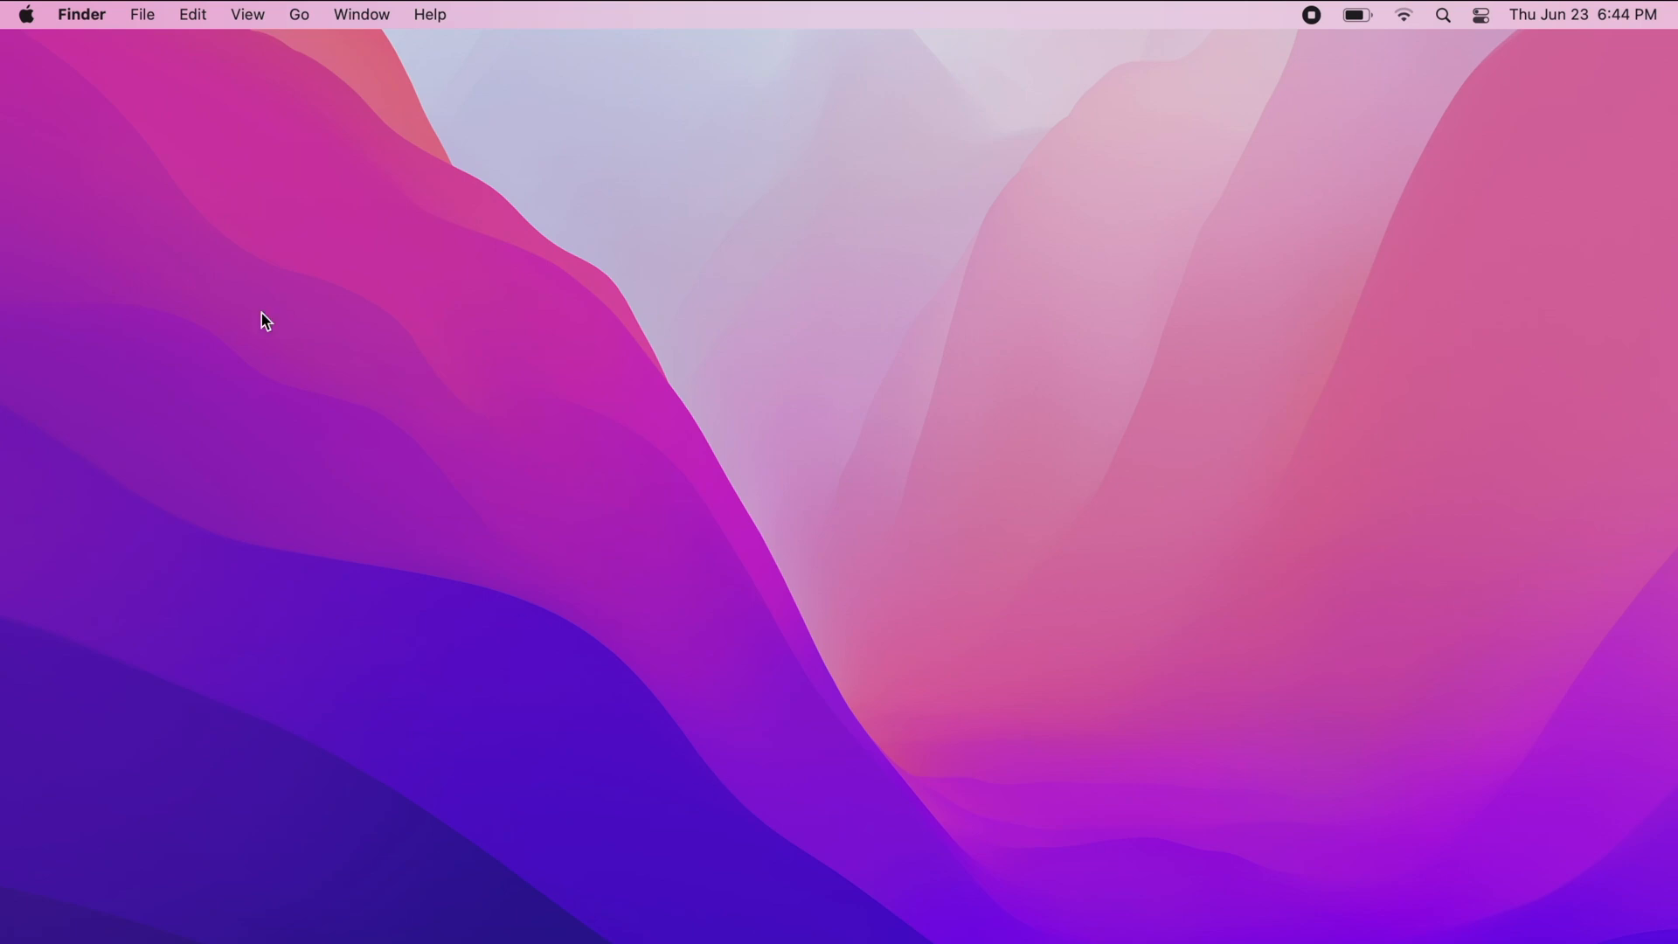
# Step: Launch System Preferences from the Apple menu and start Erase All Content and Settings
pyautogui.click(26, 14)
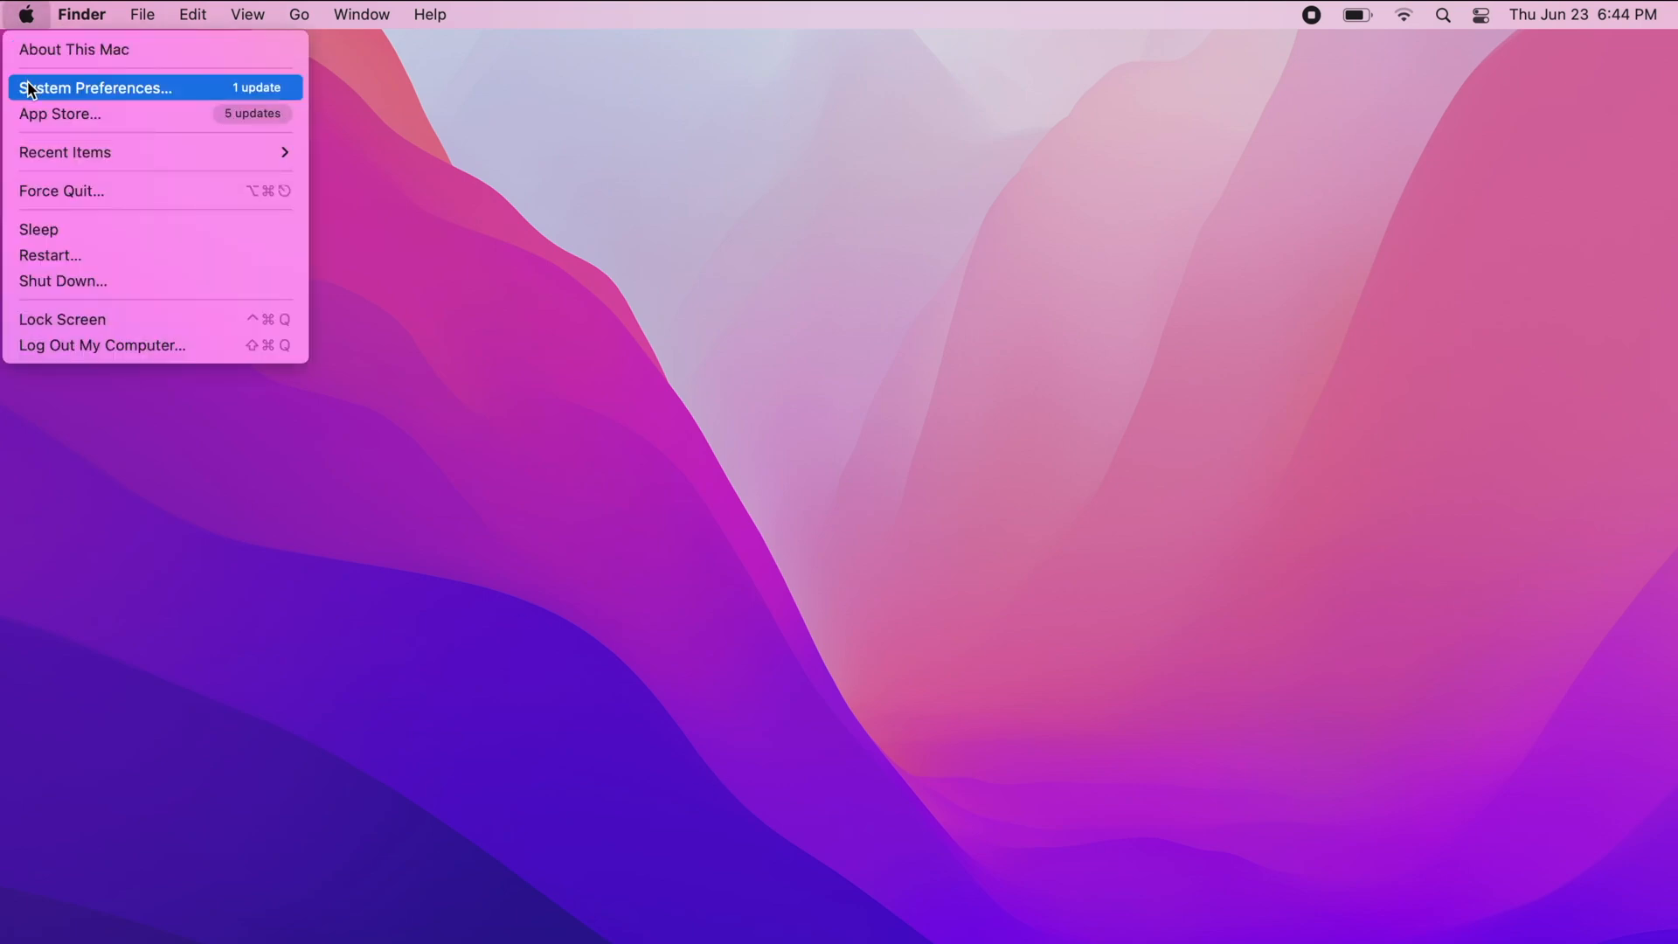
pyautogui.click(73, 49)
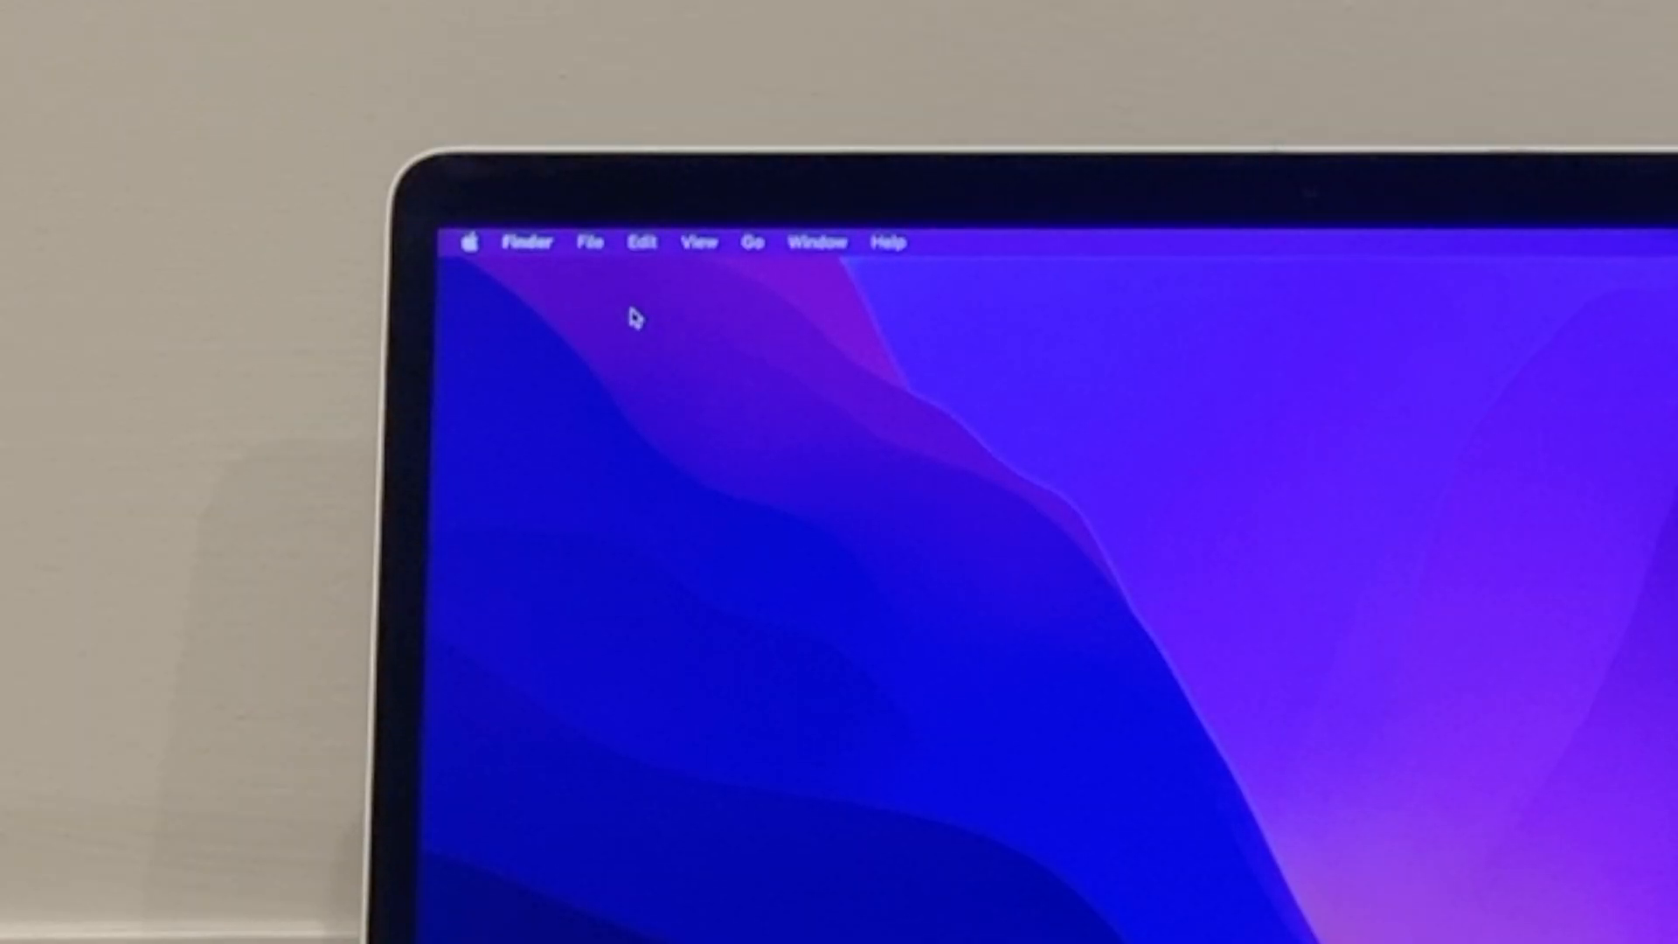
pyautogui.click(470, 241)
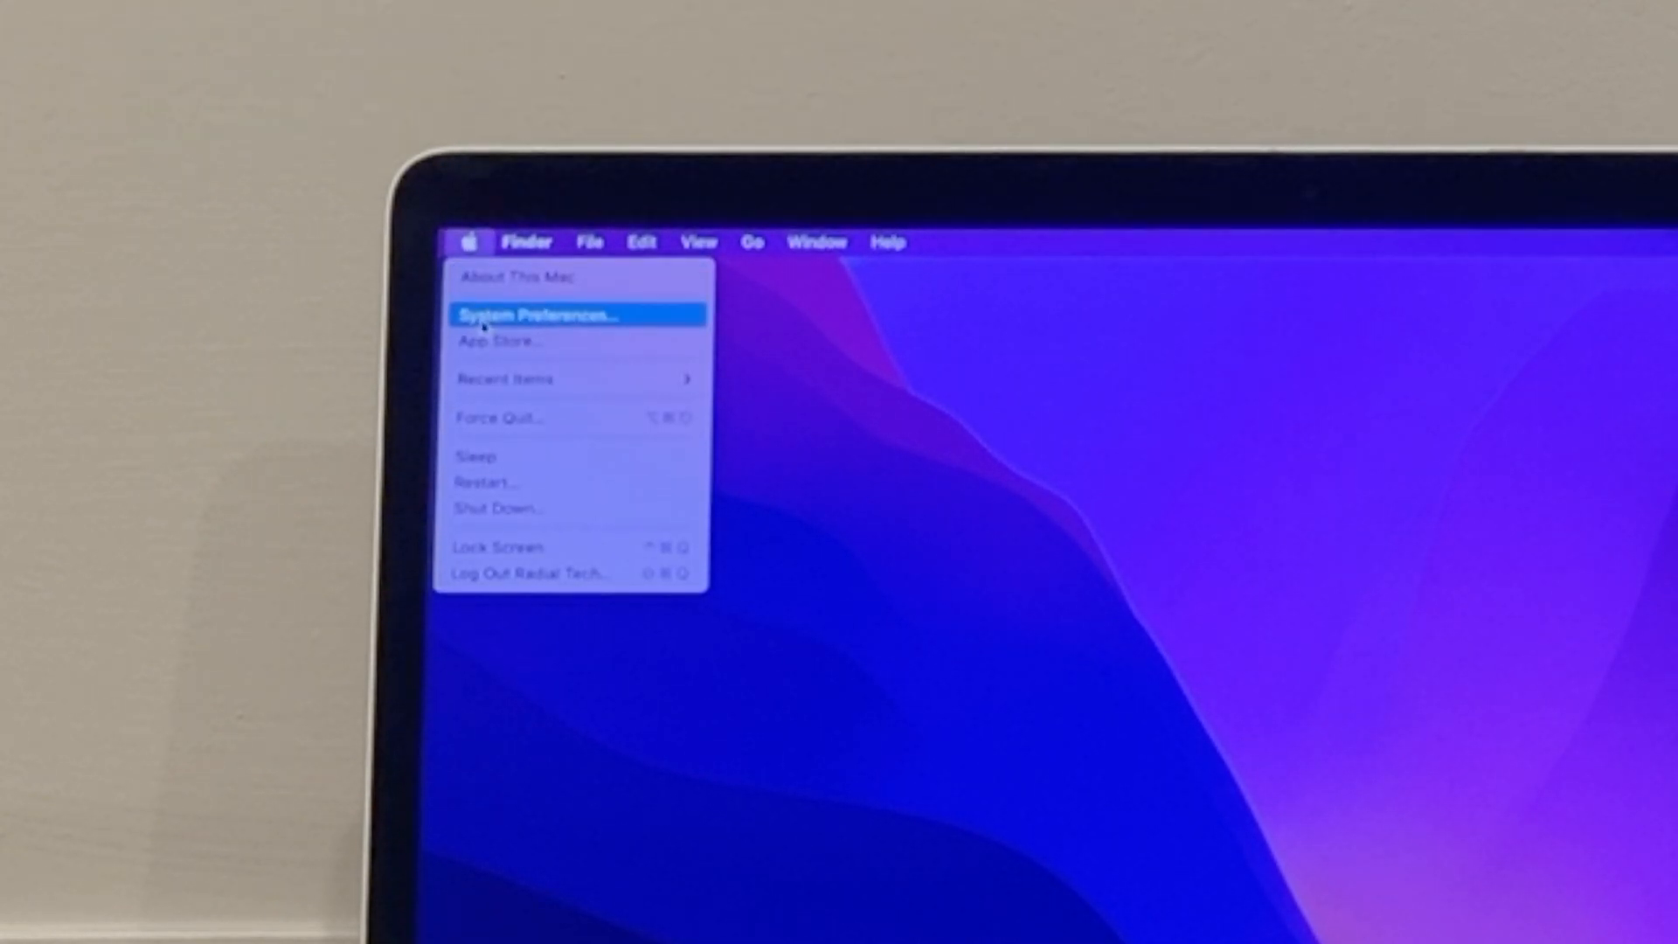
pyautogui.click(523, 313)
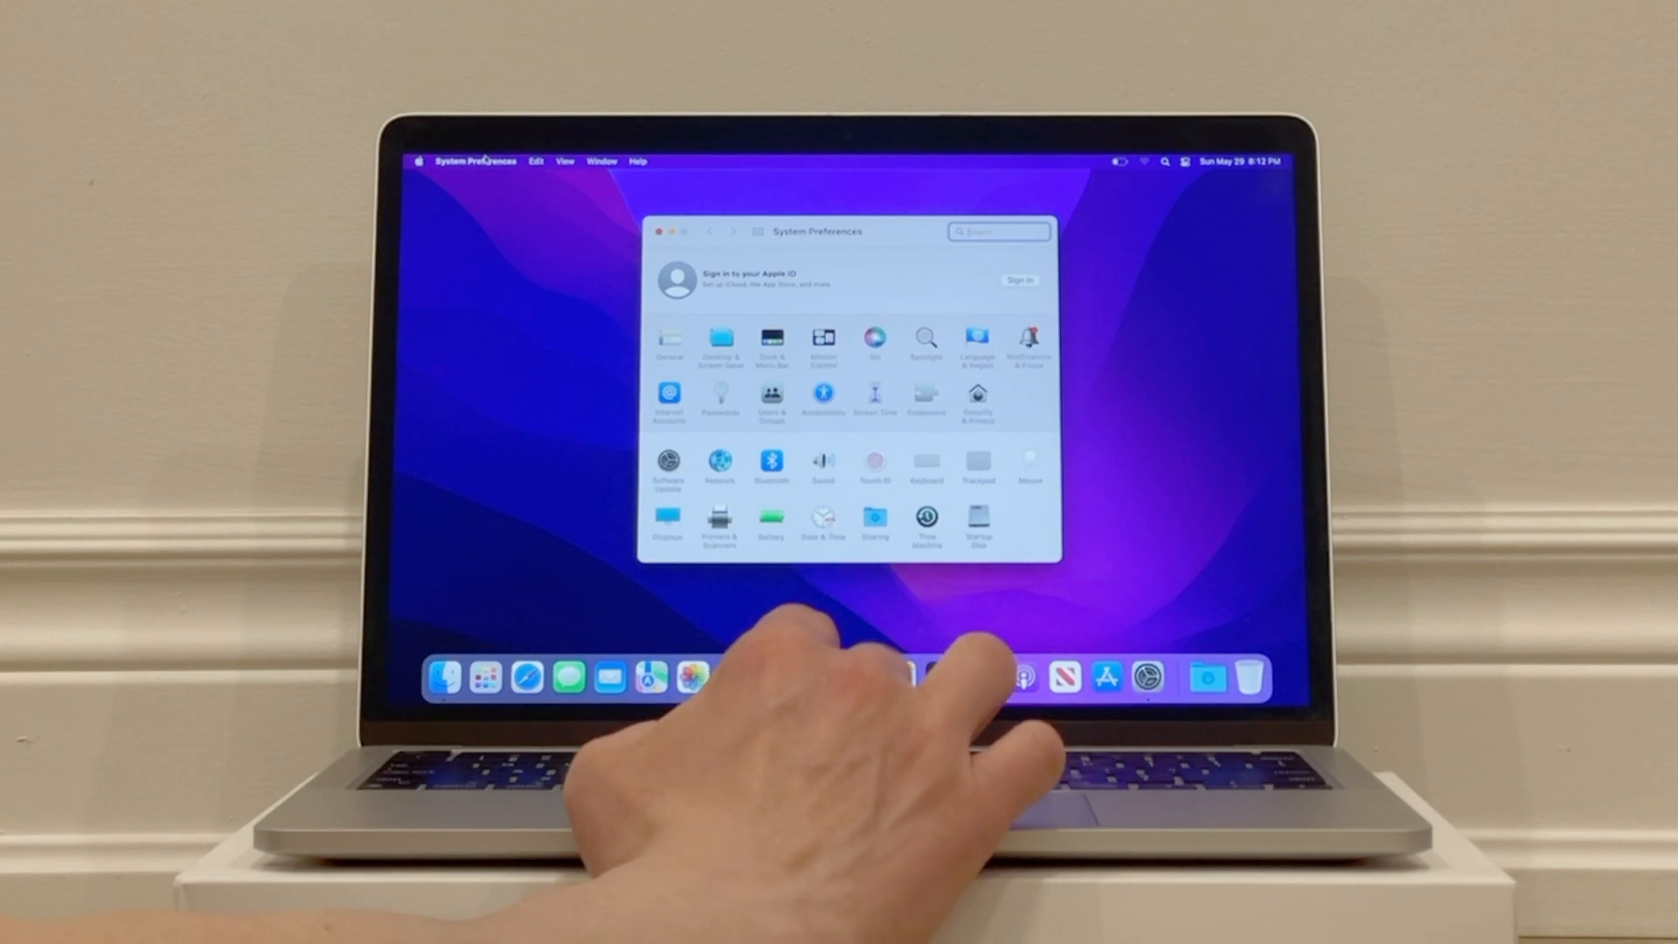
pyautogui.click(478, 161)
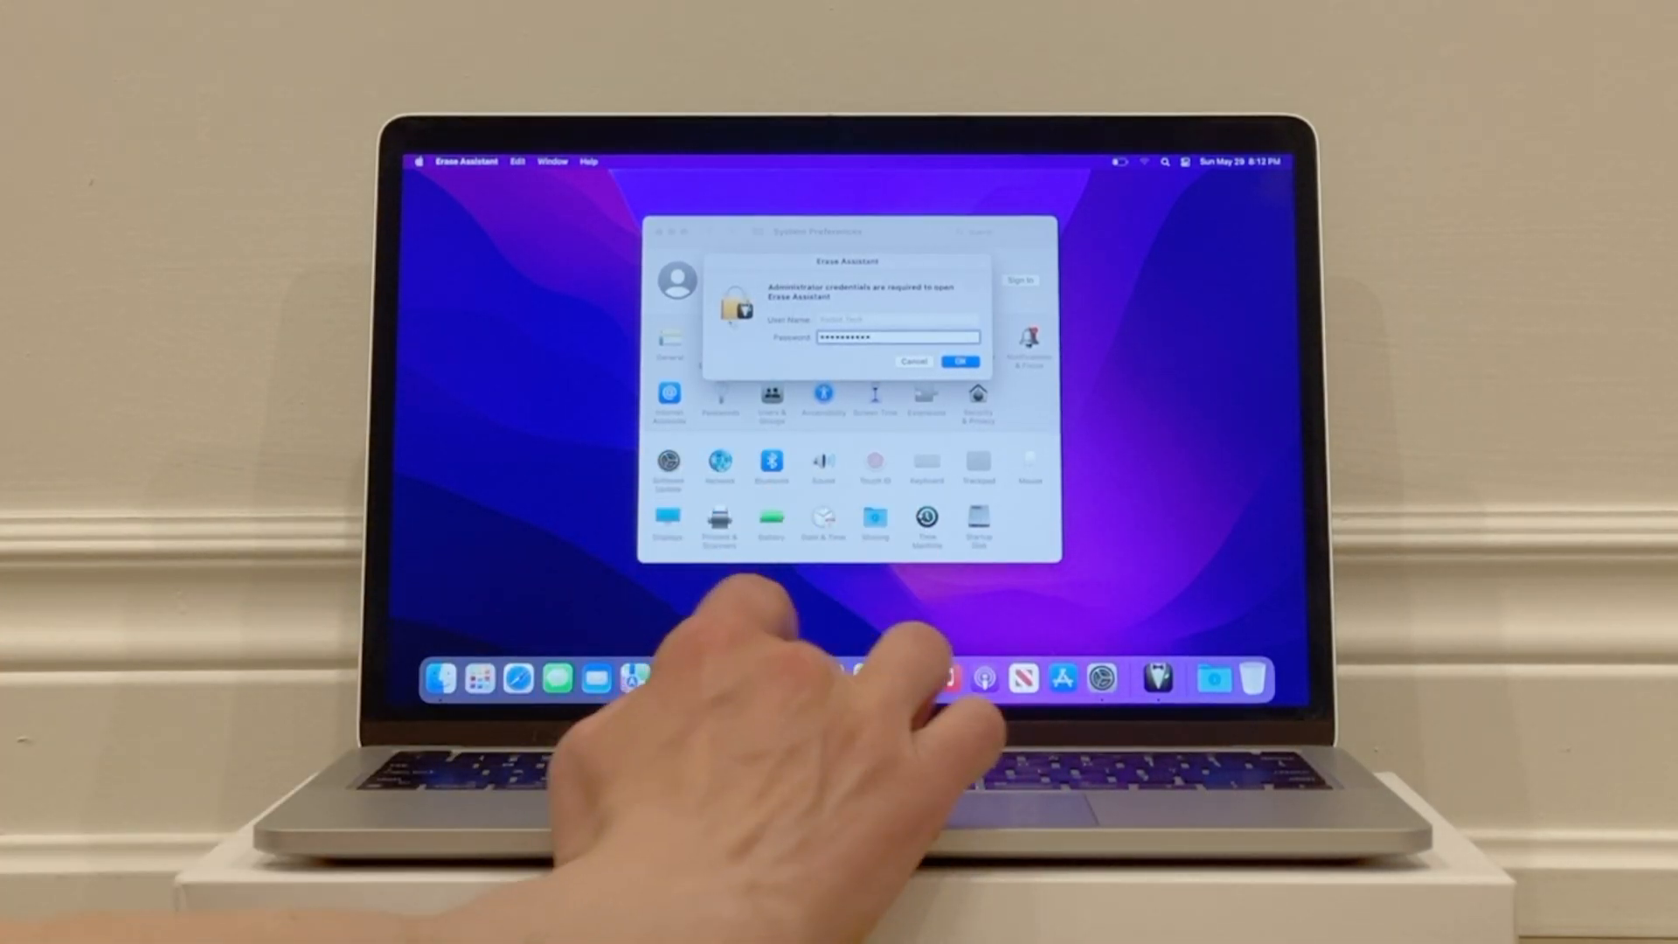
# Step: Accept the admin credentials, pass the erase summary, and confirm Erase All Content & Settings
pyautogui.click(958, 360)
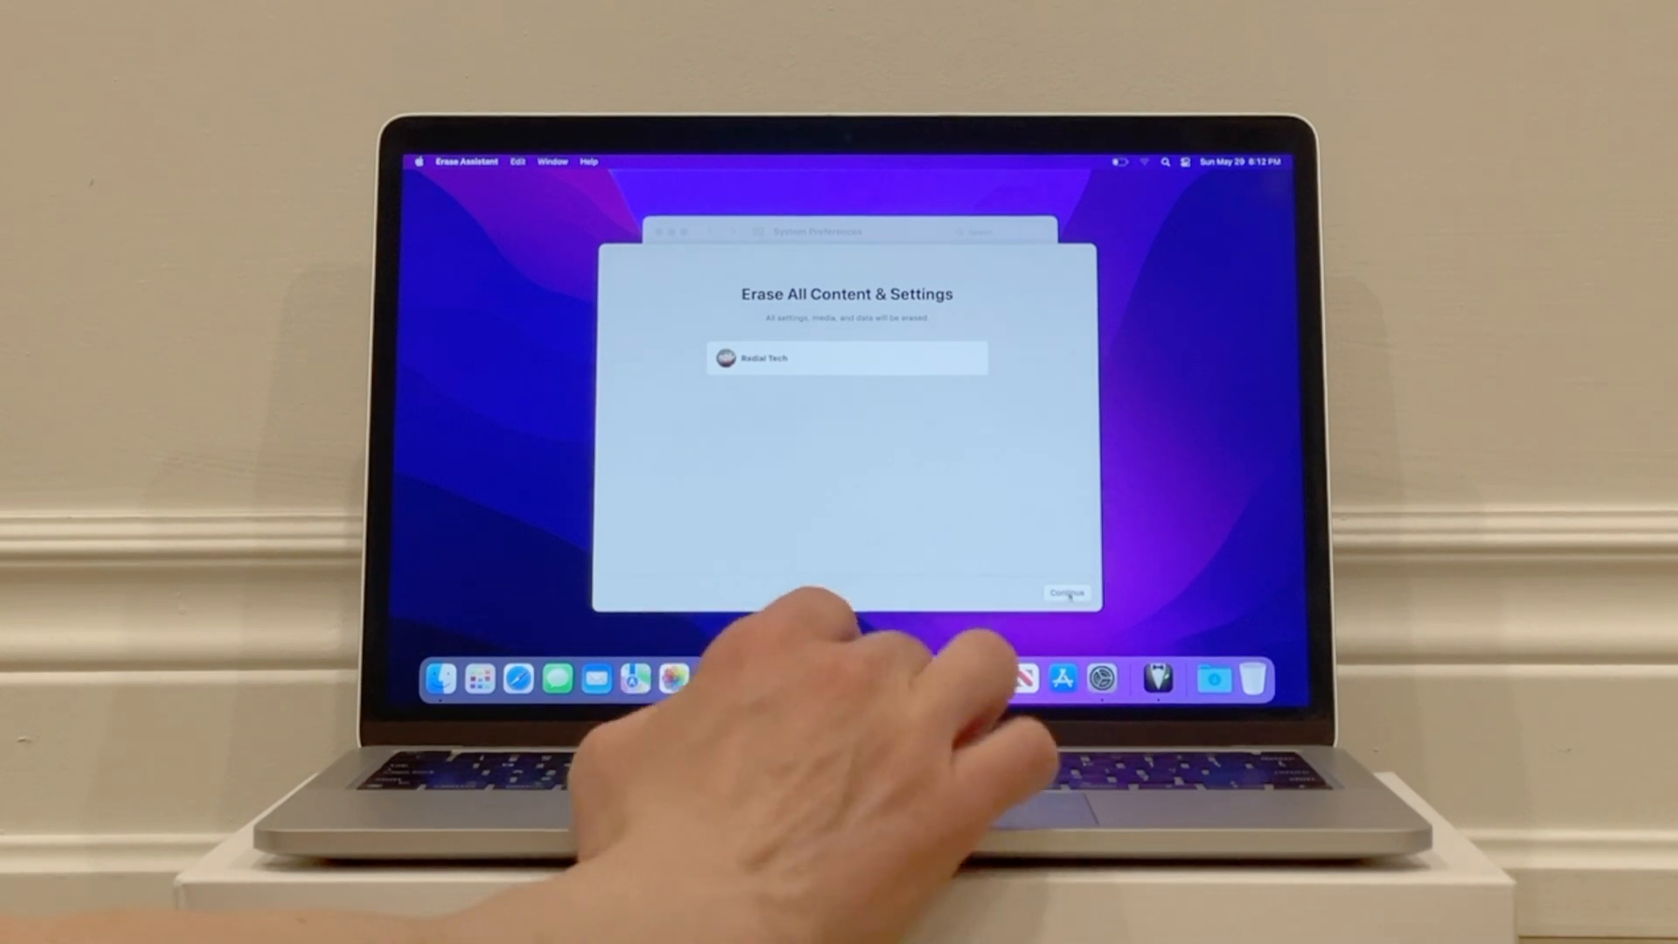
pyautogui.click(1066, 592)
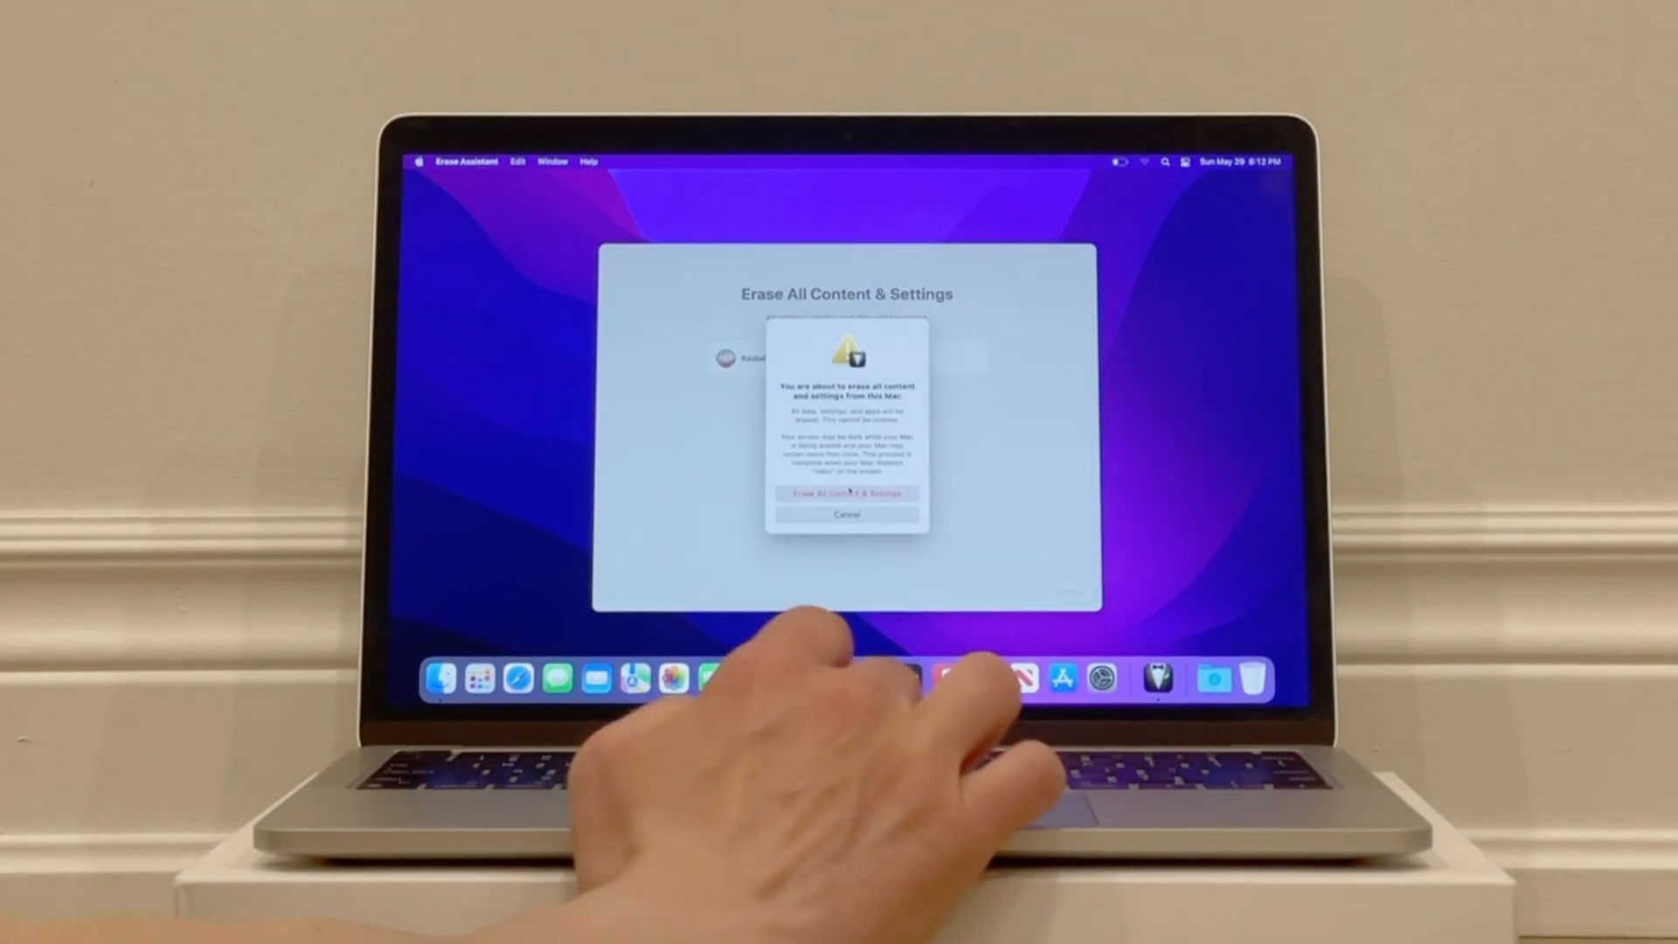
pyautogui.click(846, 513)
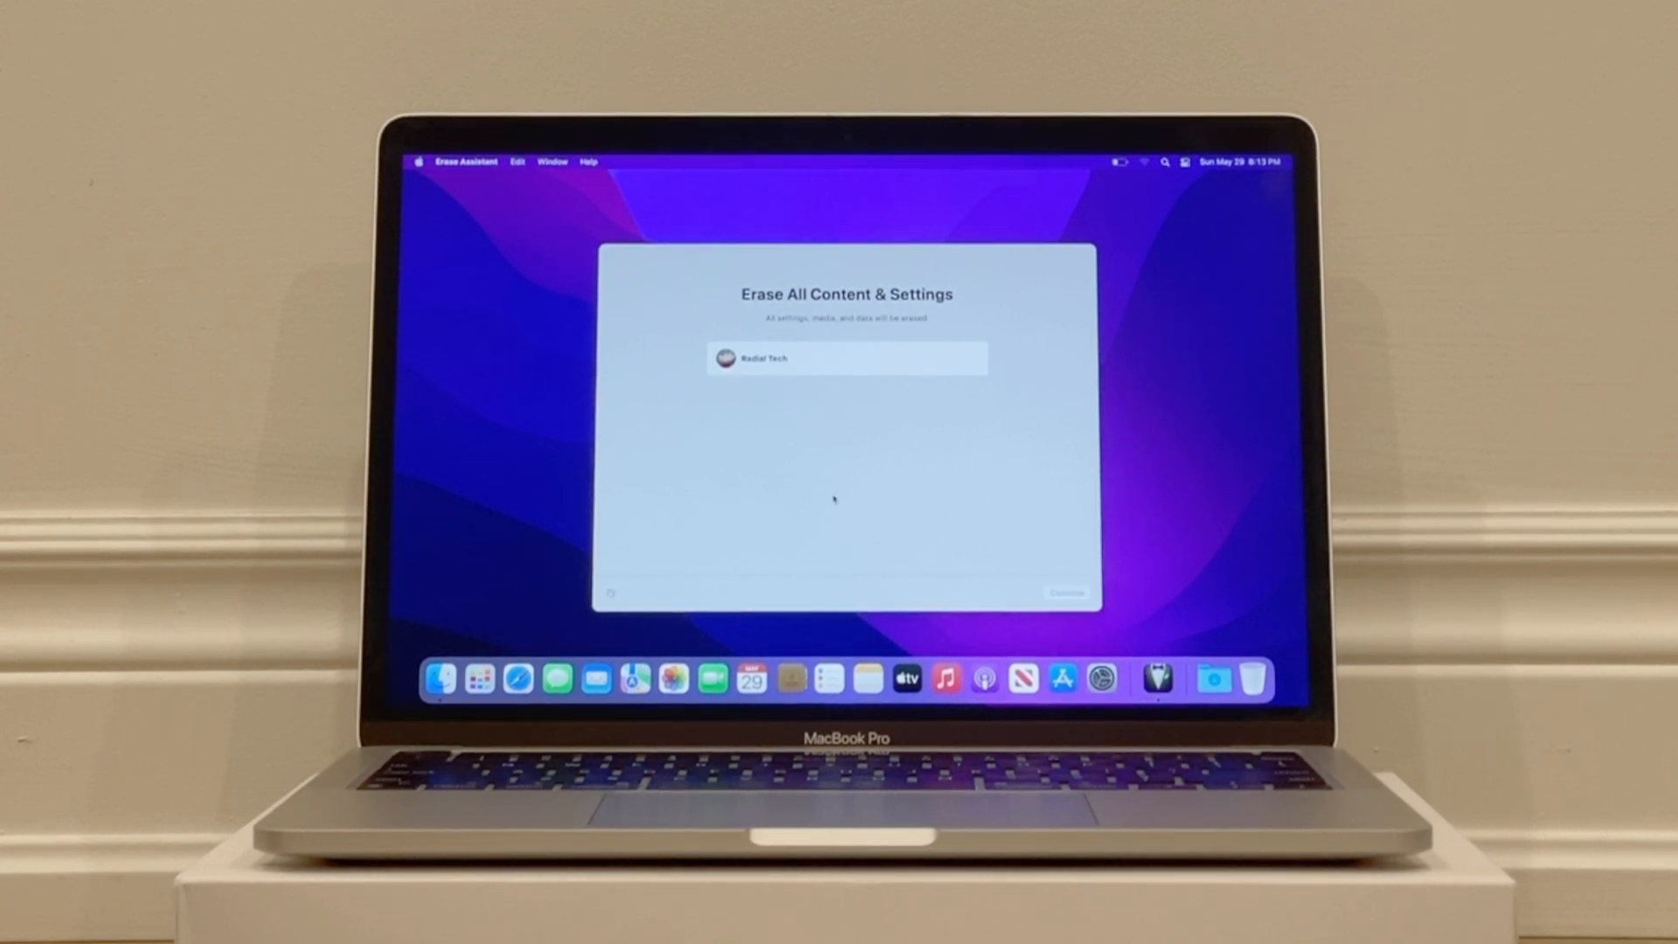
pyautogui.click(1066, 592)
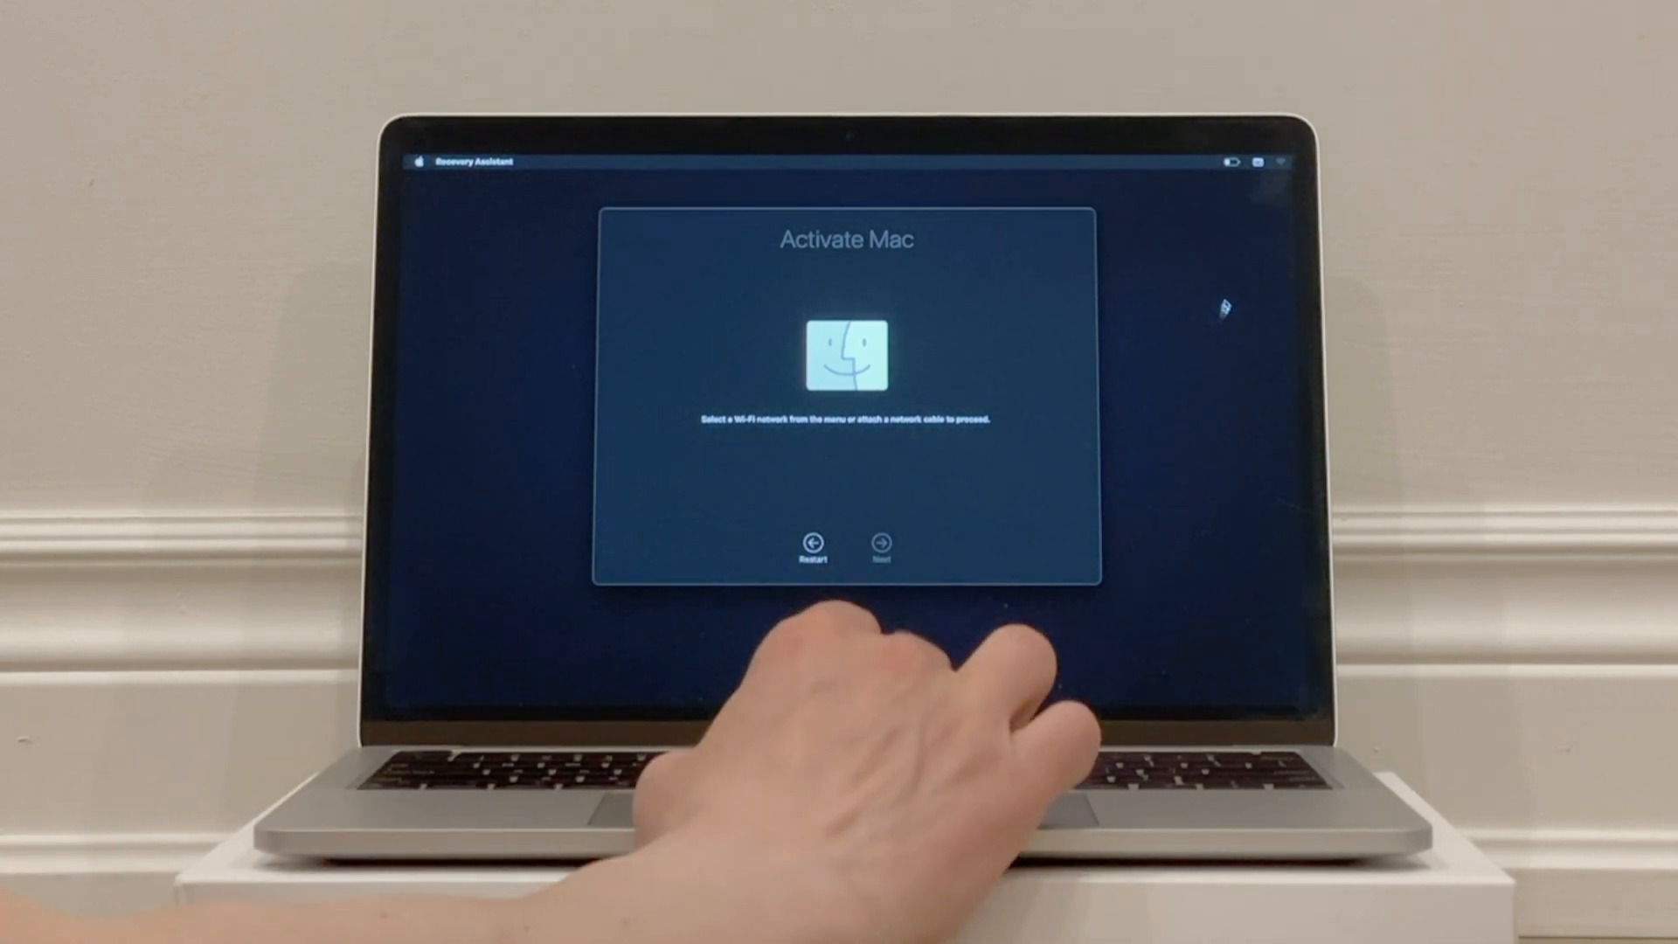
# Step: Show the available Wi-Fi networks from the menu bar on the Activate Mac screen
pyautogui.click(1279, 162)
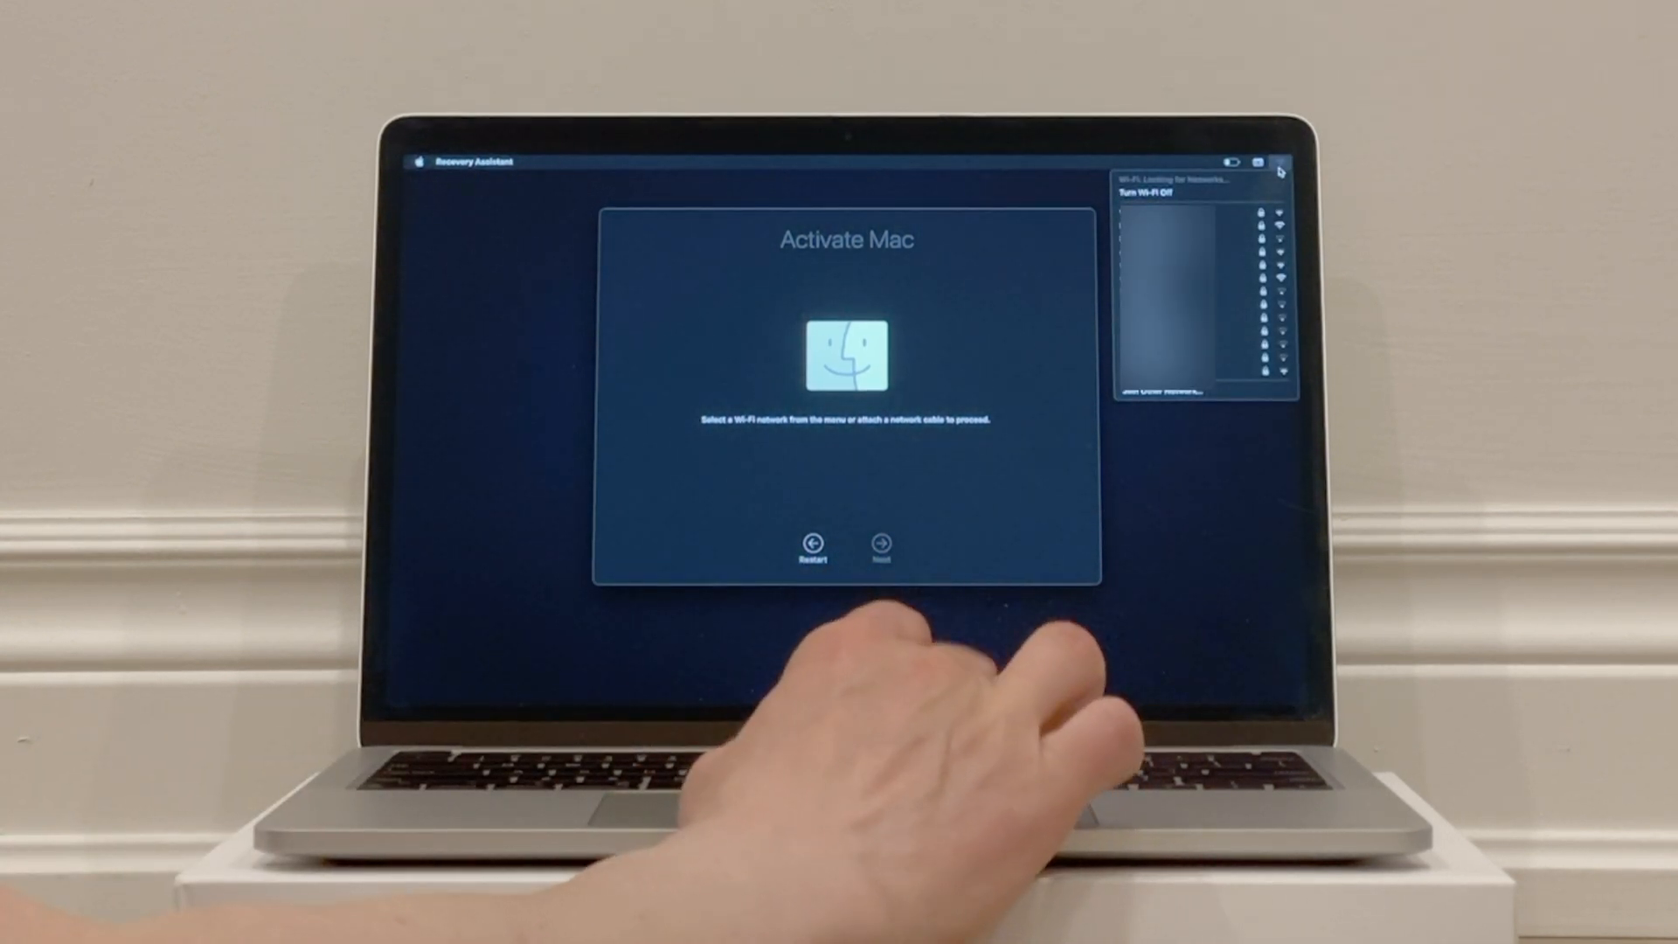